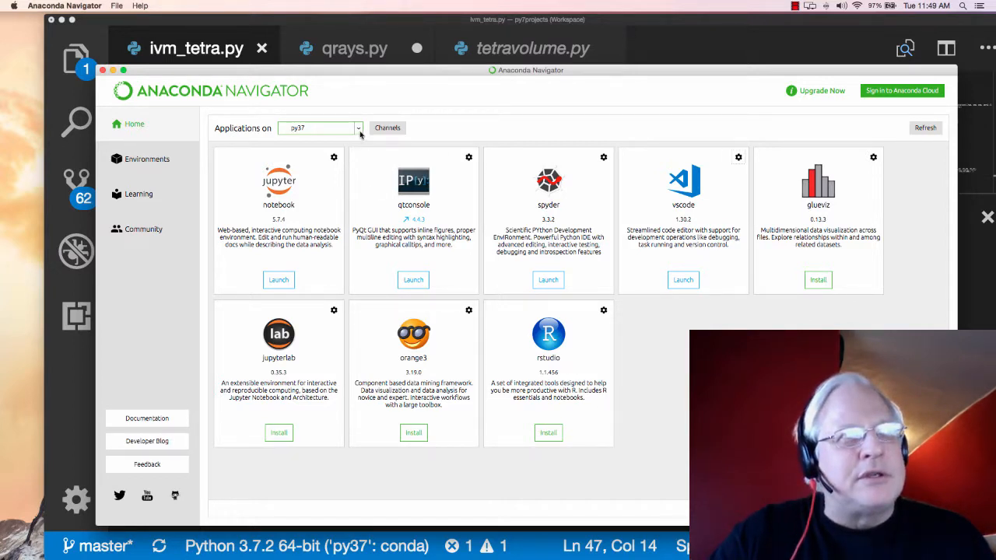
Step: Keep py37 as the active conda environment and close Anaconda Navigator to return to VS Code
click(319, 128)
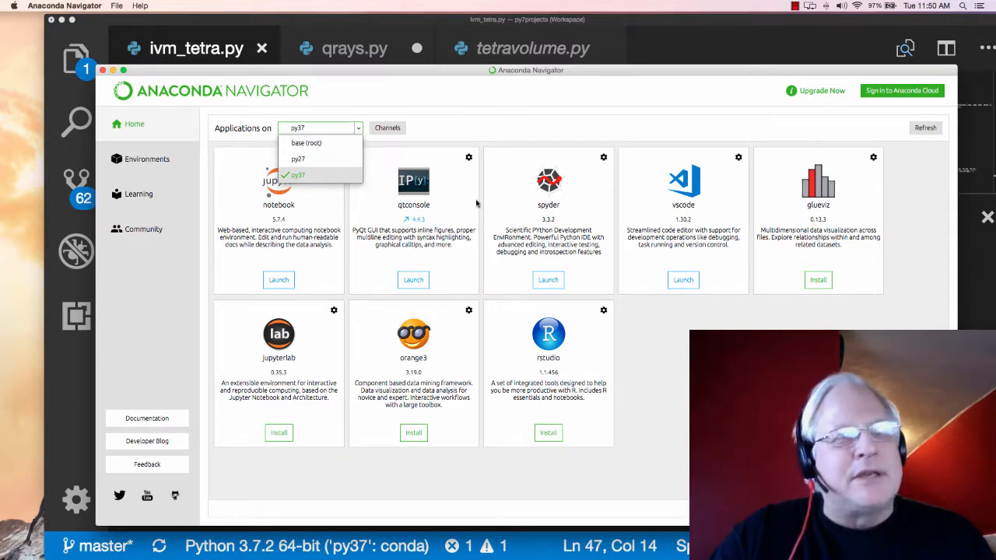
click(299, 174)
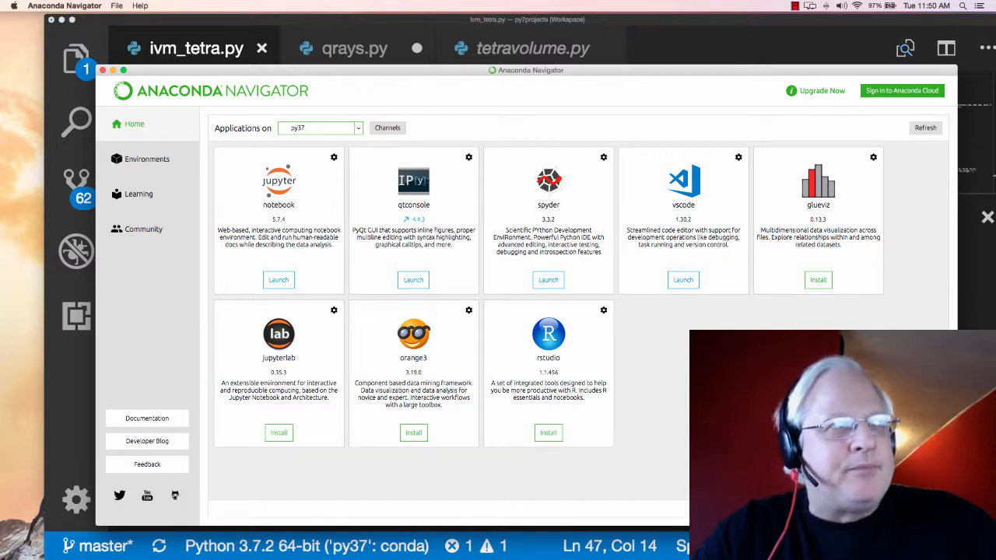
mouse_move(610, 255)
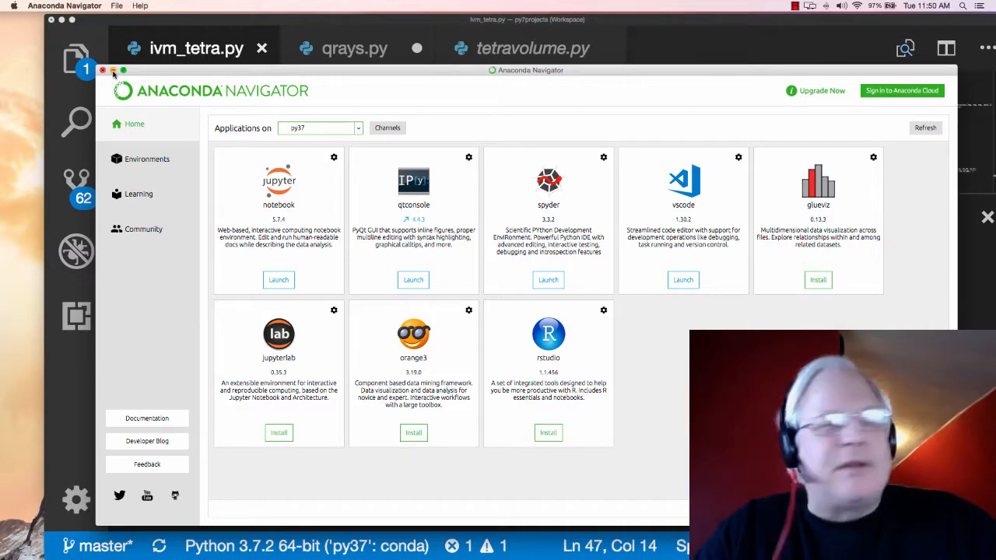
click(102, 70)
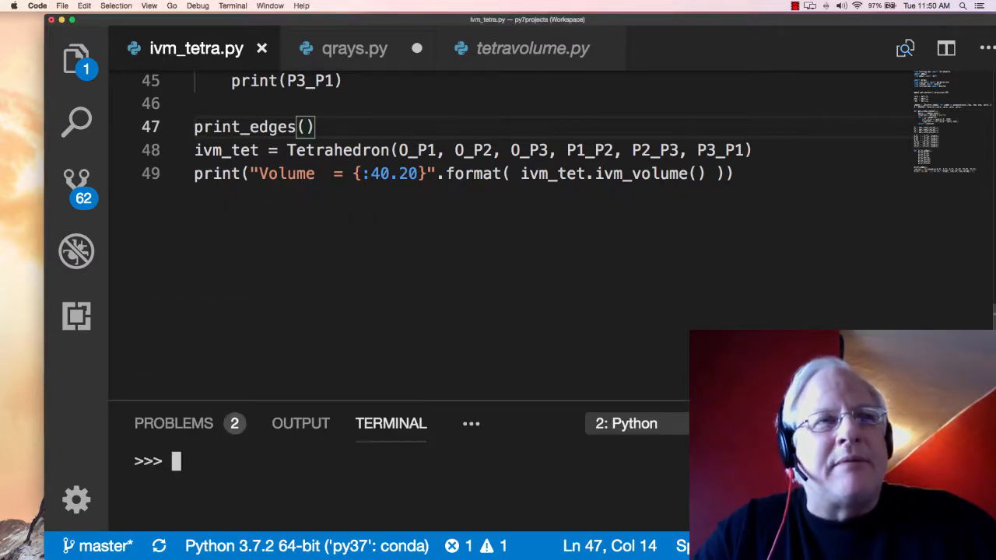
Step: Scroll ivm_tetra.py to its imports and switch over to the Firefox browser
scroll(down, 3)
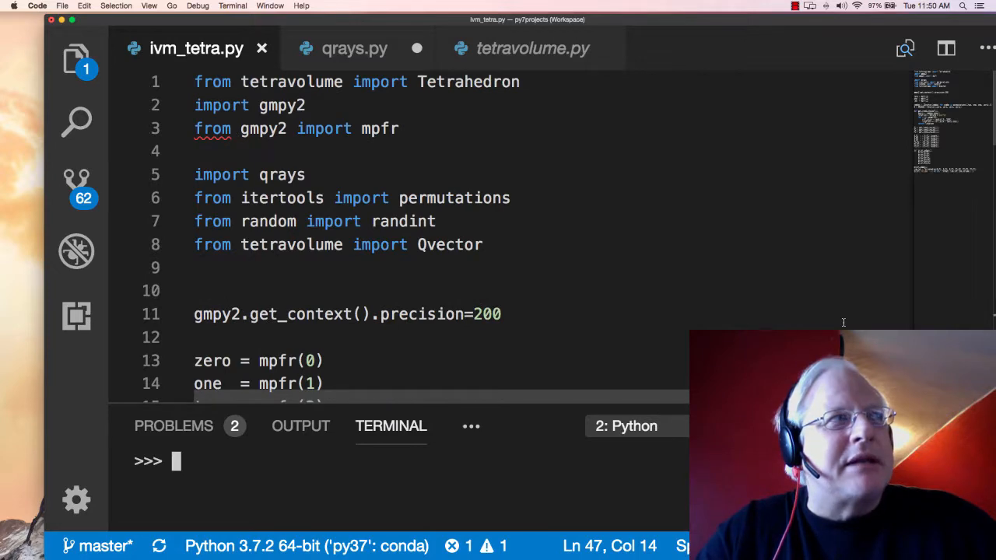
mouse_move(604, 344)
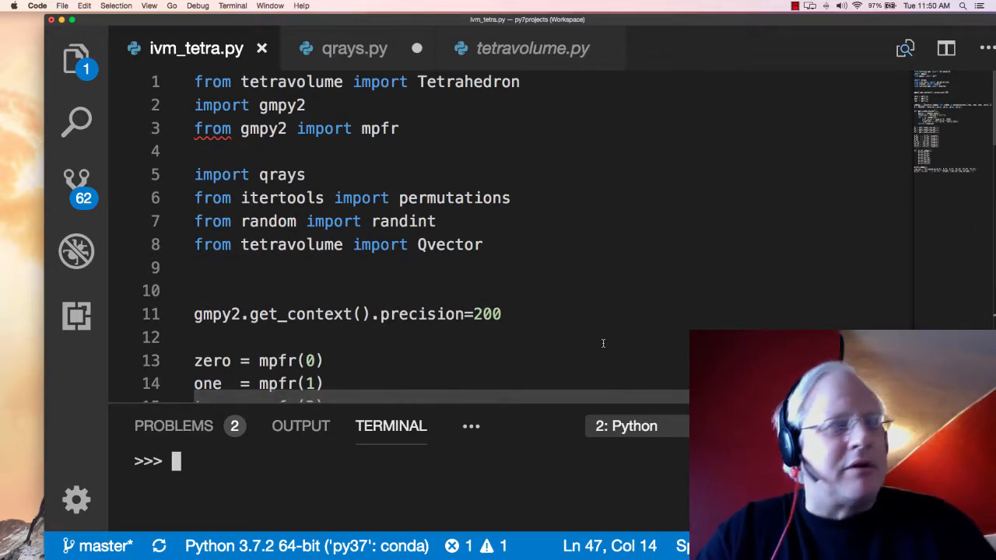
key(cmd+tab)
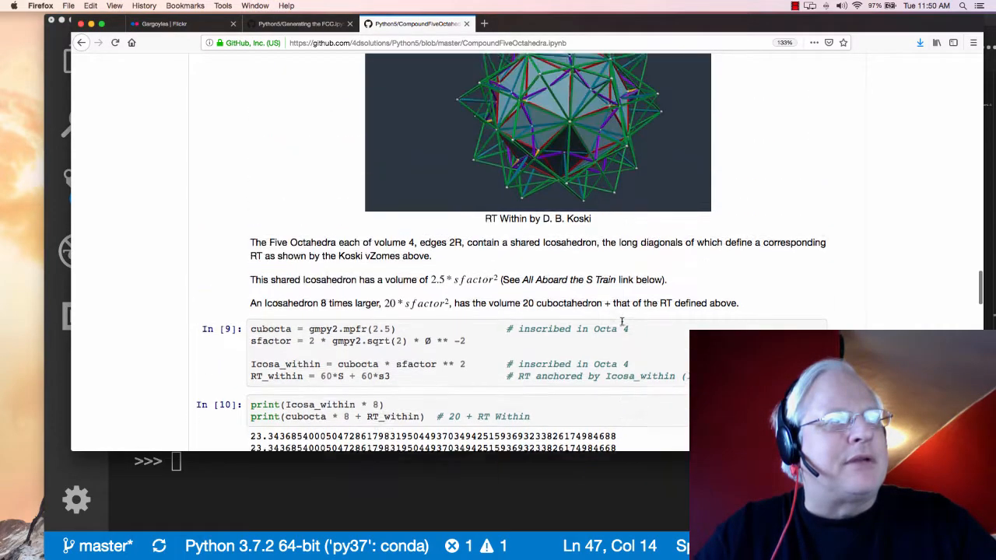
Step: Switch to the Generating the FCC notebook and scroll through its sphere packing and quadray illustrations
click(299, 23)
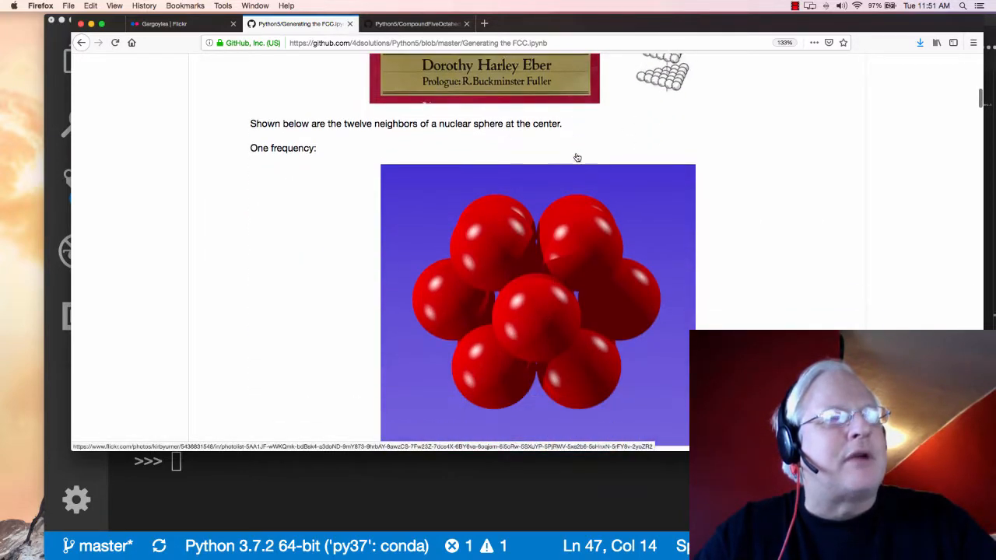
scroll(down, 3)
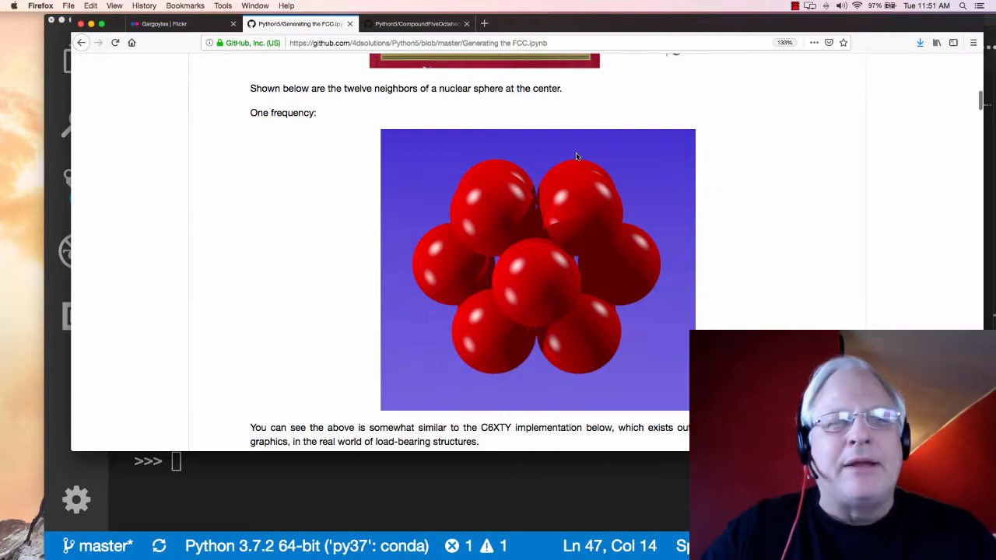
scroll(down, 3)
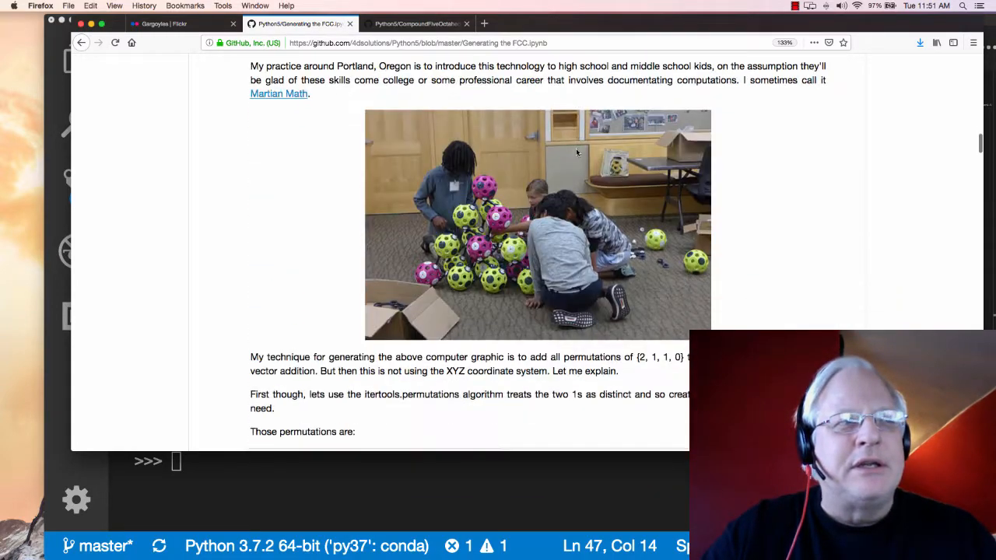
scroll(down, 3)
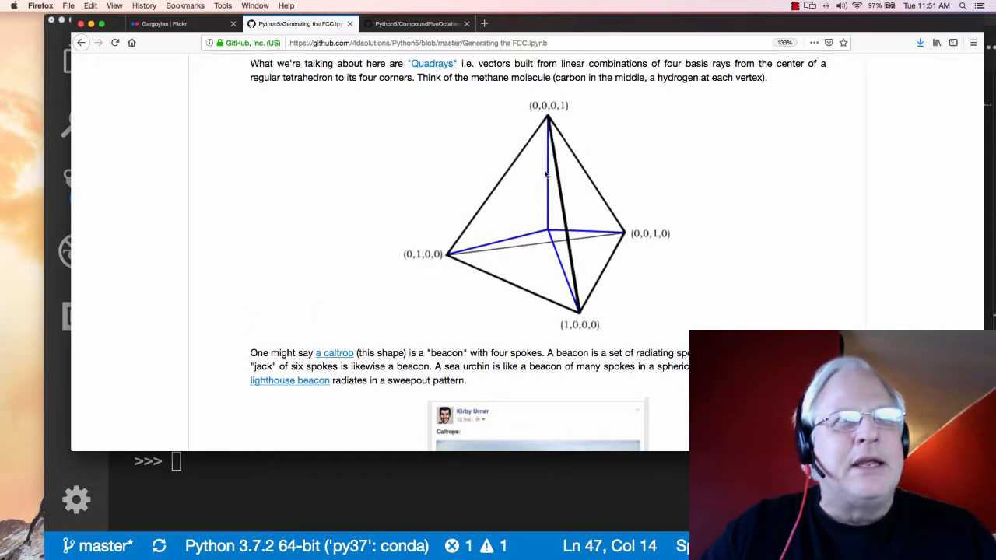
mouse_move(632, 247)
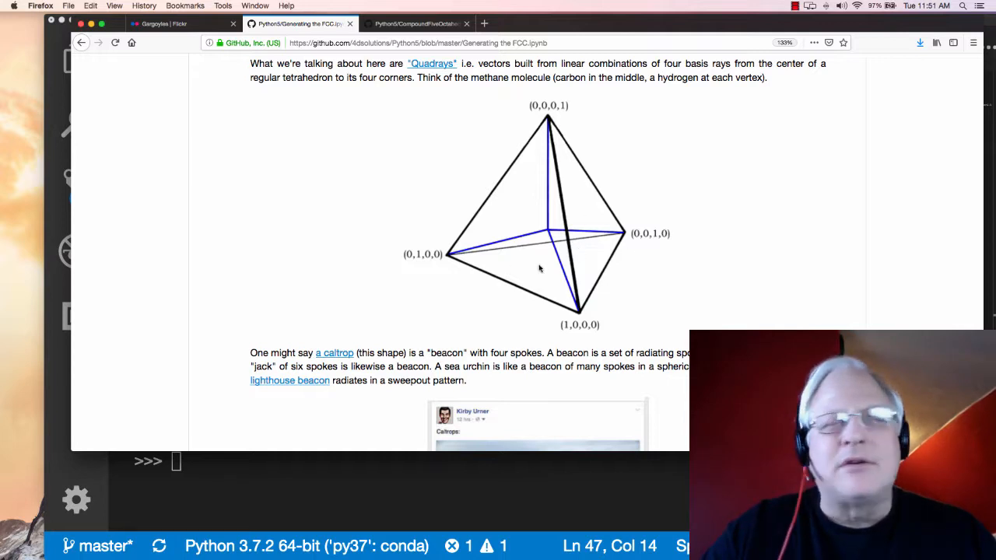
mouse_move(542, 279)
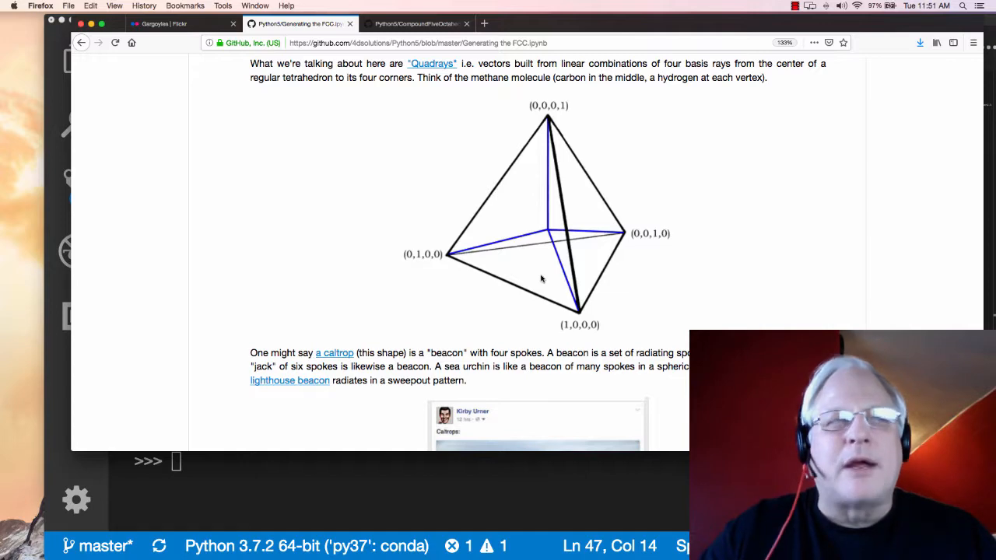
scroll(down, 3)
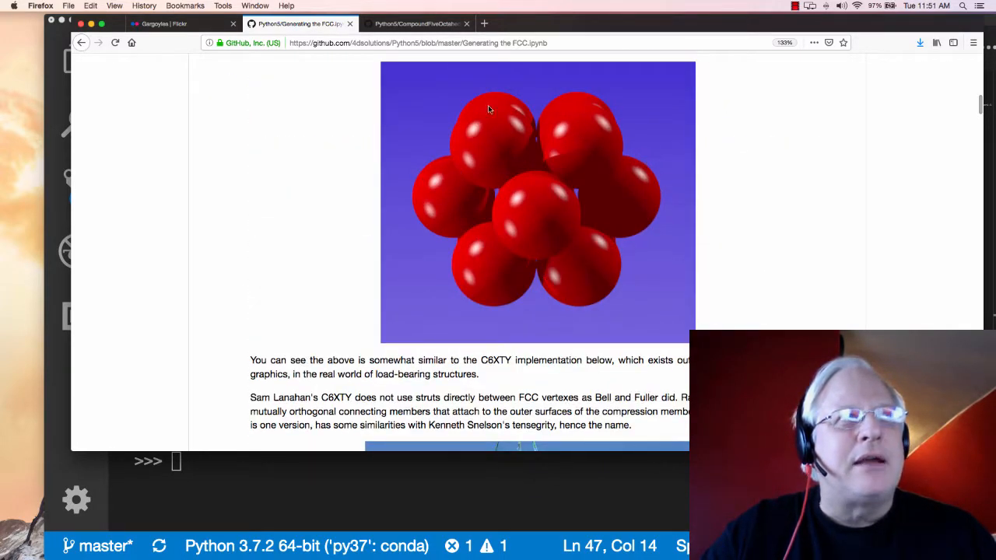
mouse_move(601, 252)
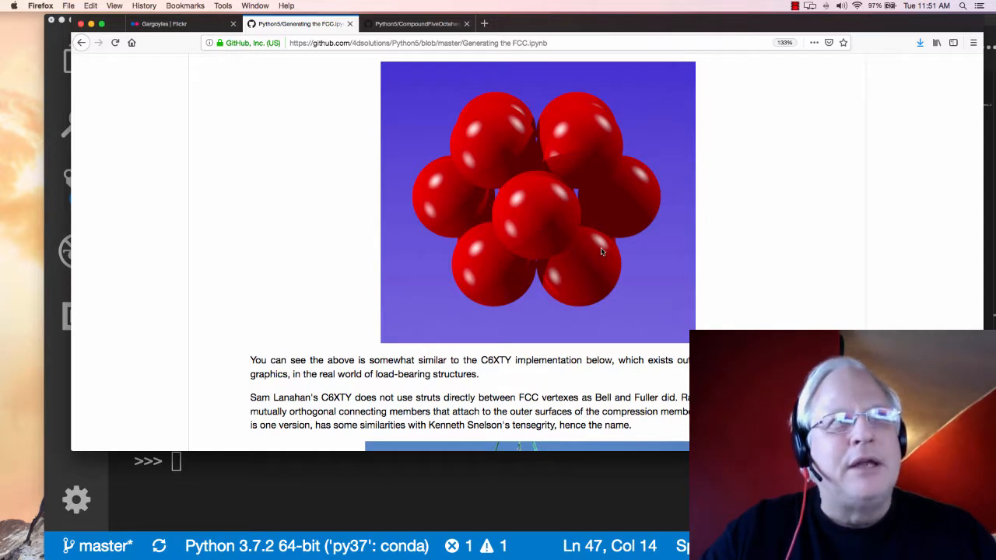
mouse_move(589, 153)
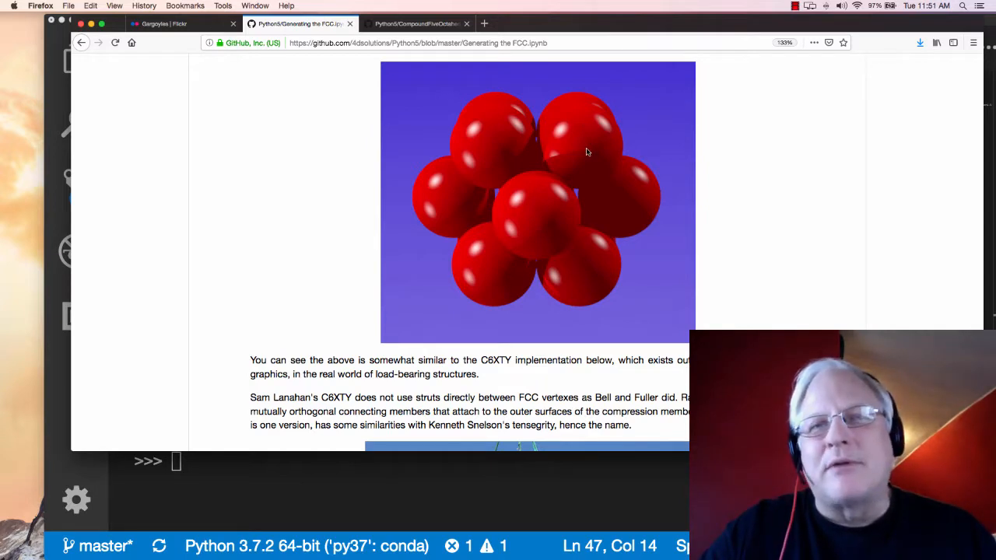
mouse_move(592, 137)
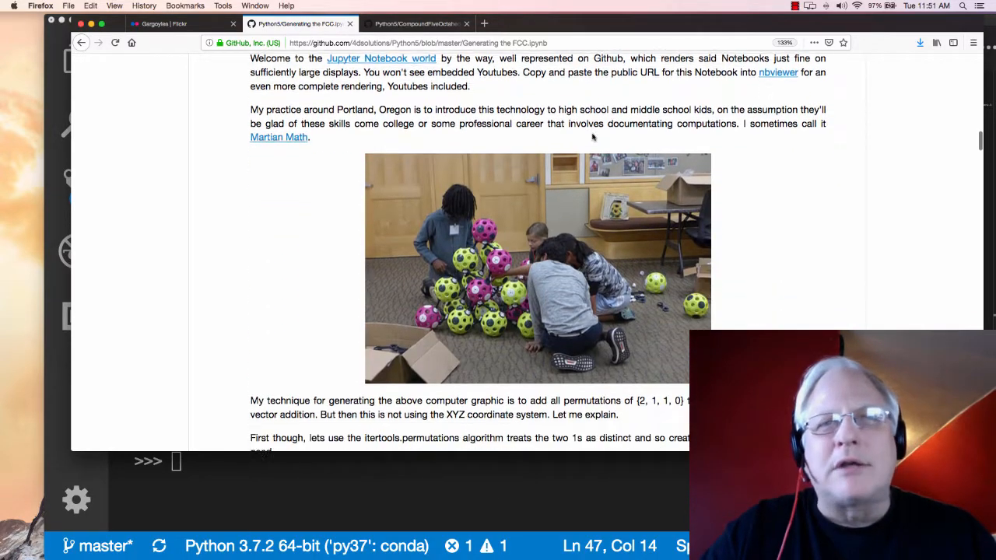
Step: Scroll the Generating the FCC notebook down to its four-frequency red sphere packing image and photo credit
scroll(down, 3)
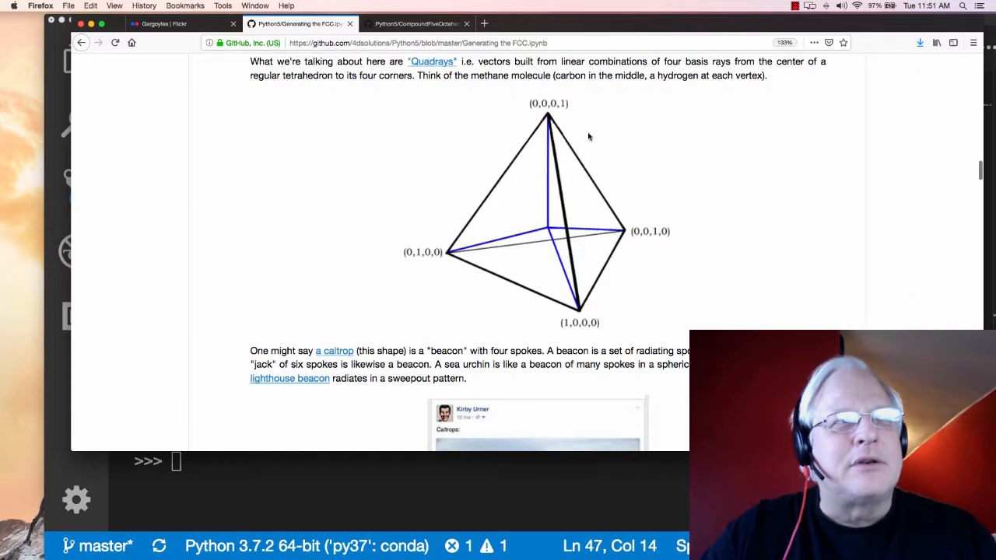
mouse_move(591, 249)
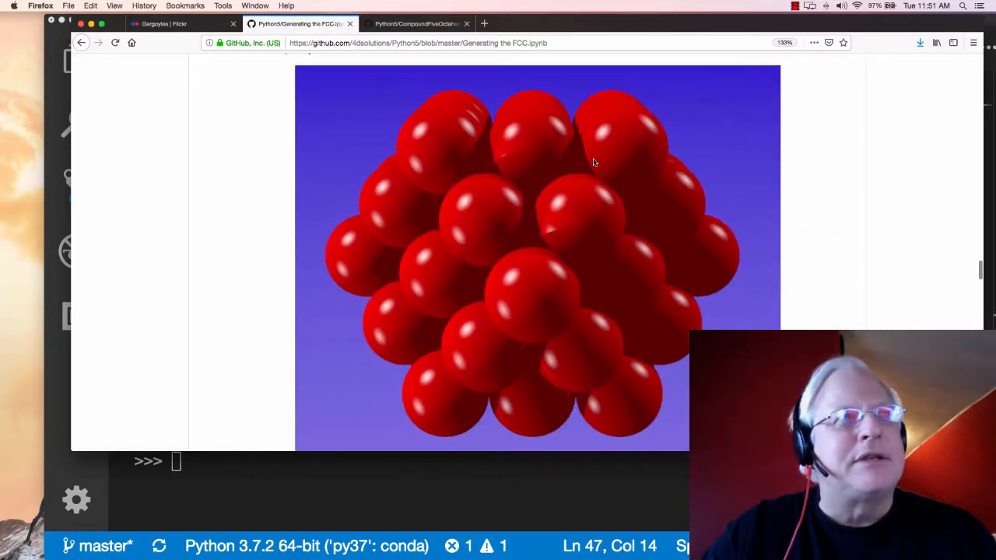
scroll(down, 3)
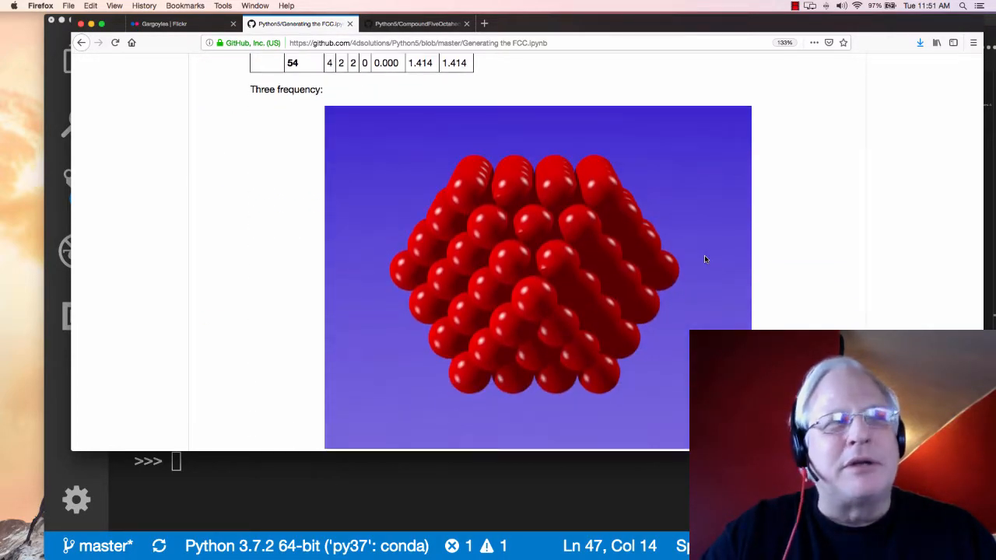
scroll(down, 3)
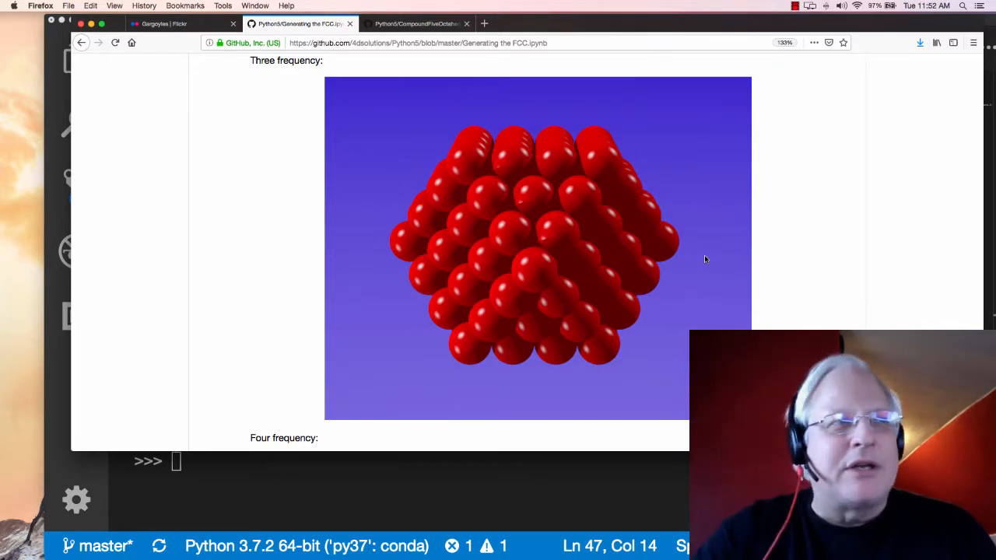
scroll(down, 3)
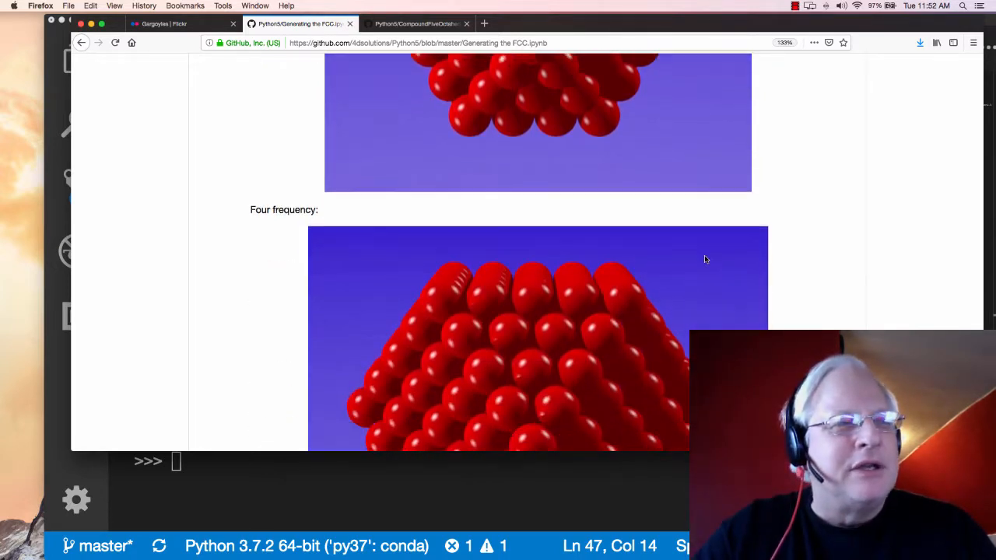
scroll(down, 3)
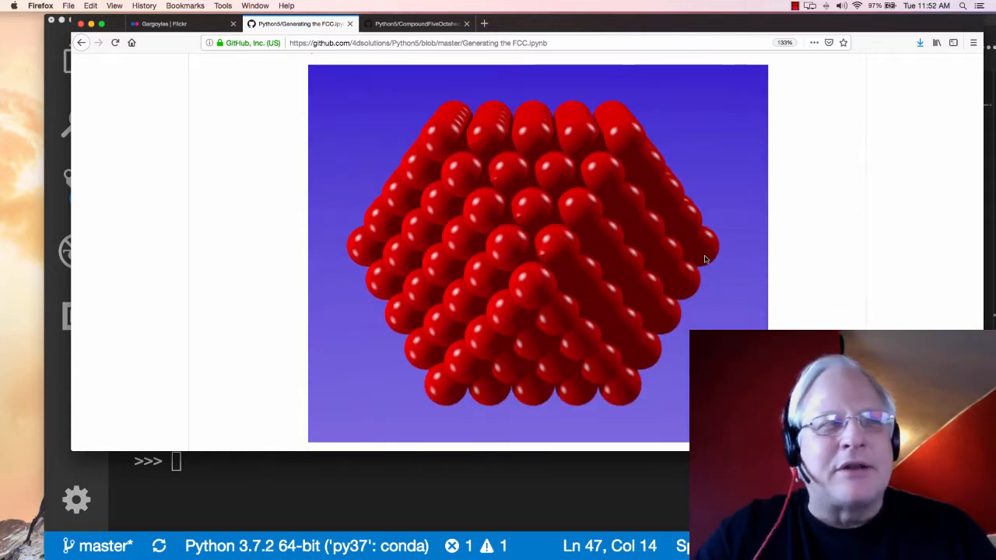
scroll(down, 3)
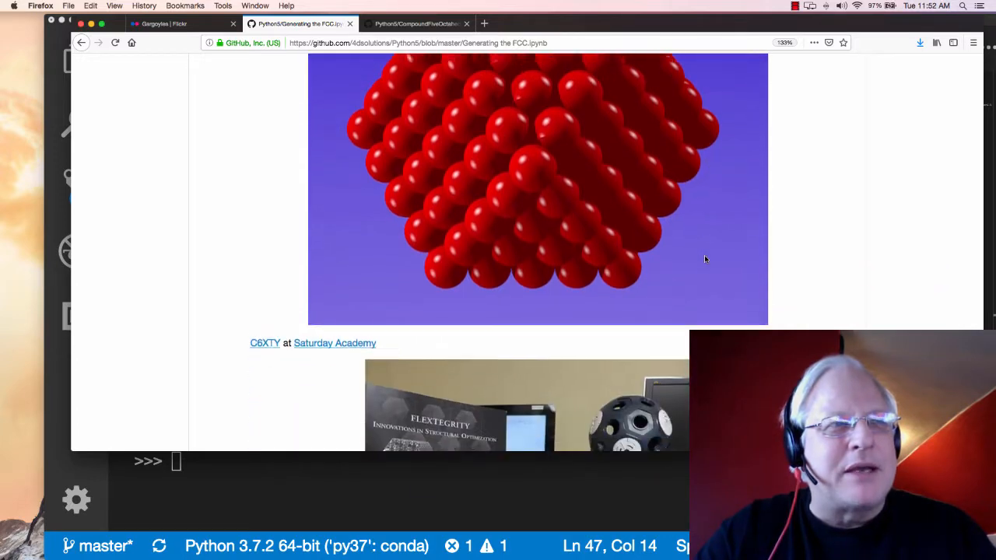
scroll(down, 3)
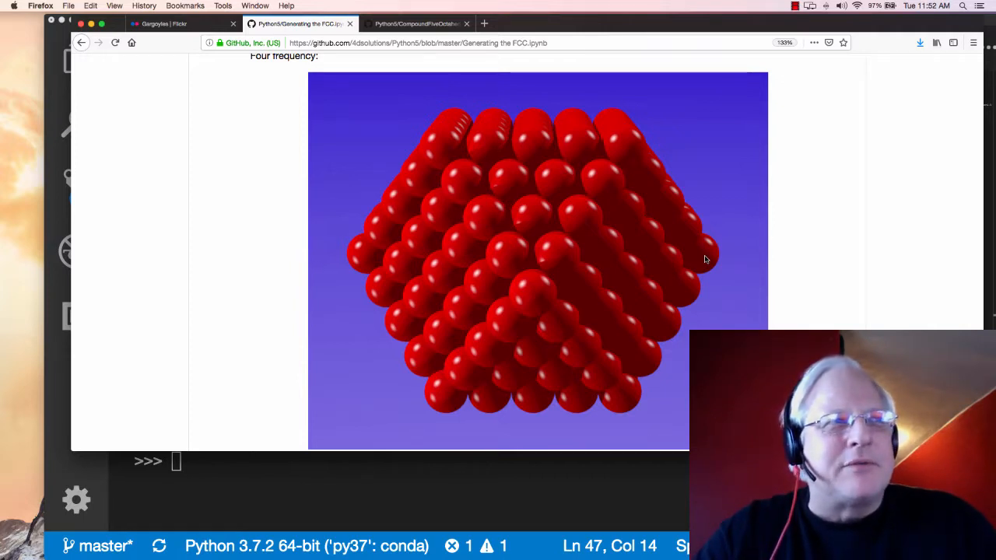
mouse_move(568, 288)
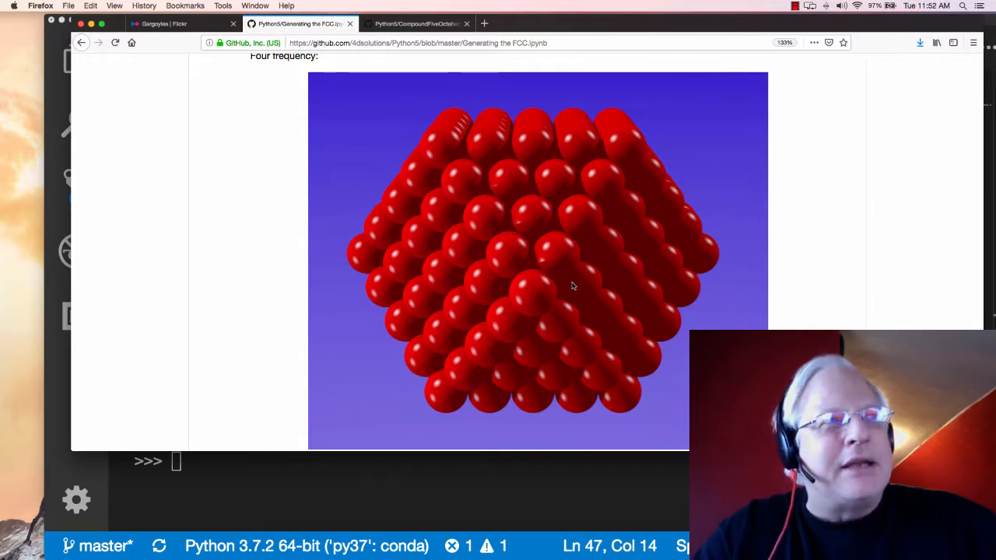
mouse_move(548, 239)
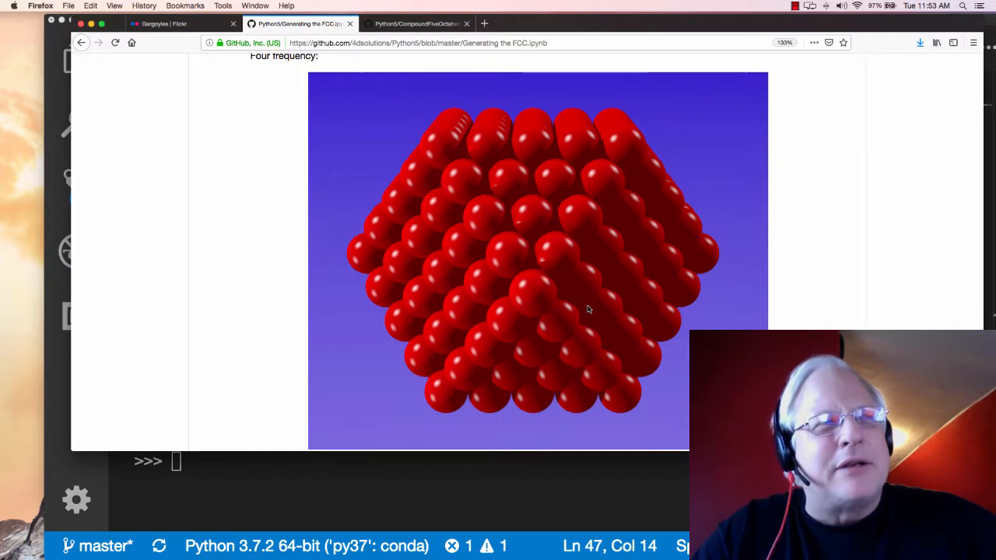
scroll(down, 3)
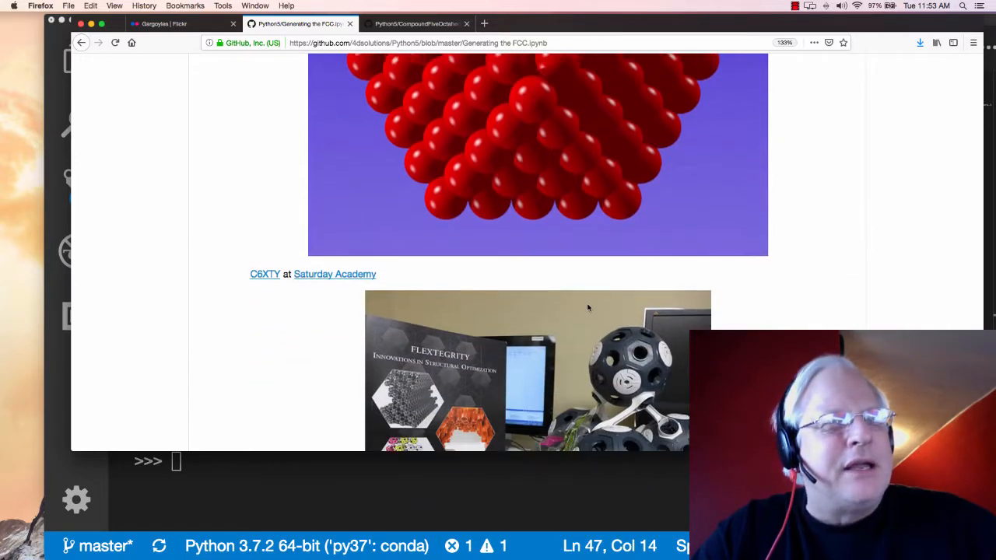
scroll(down, 3)
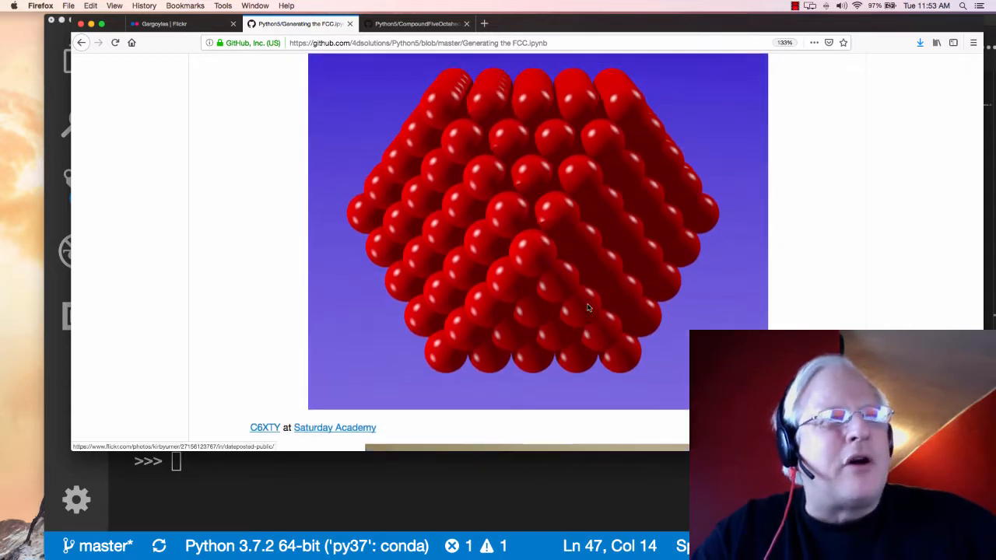
scroll(down, 3)
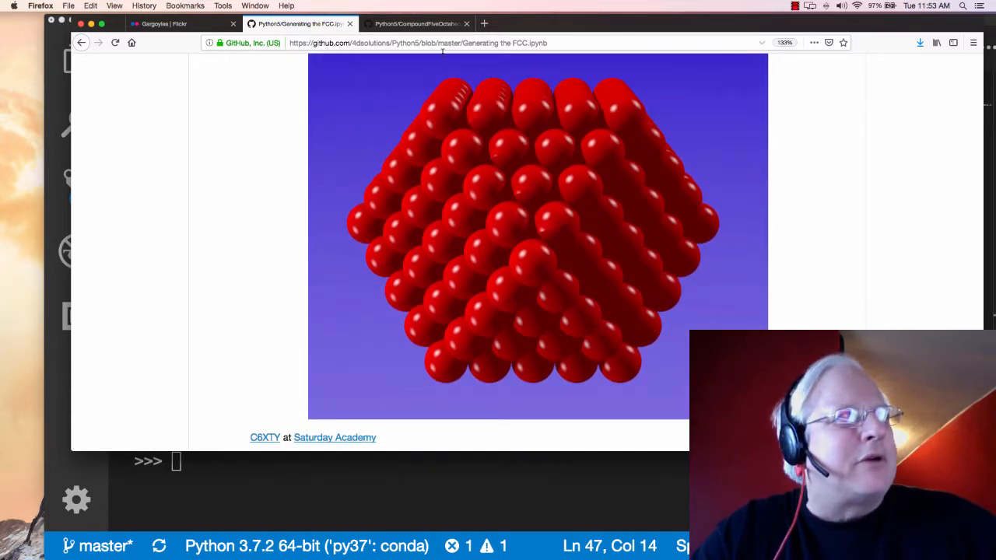
mouse_move(452, 344)
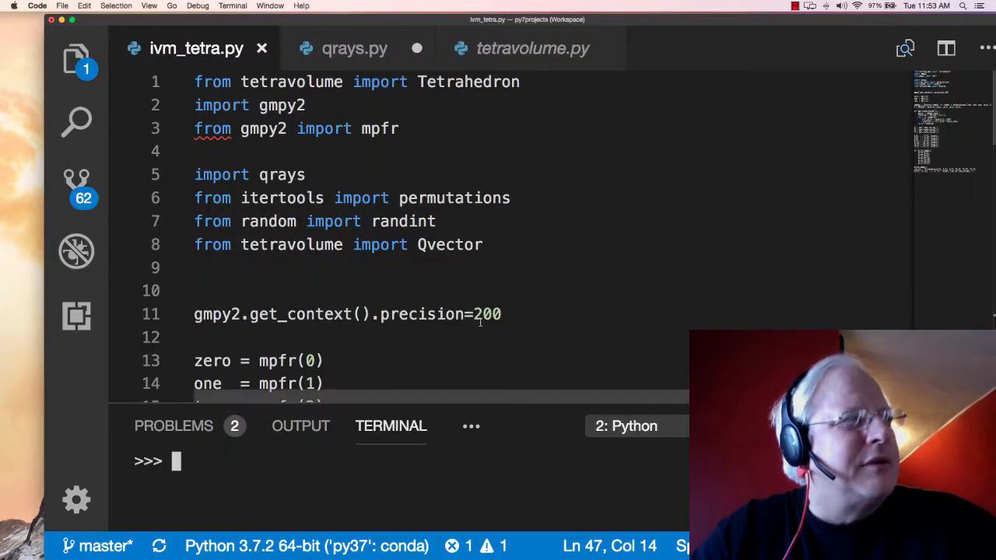
scroll(down, 3)
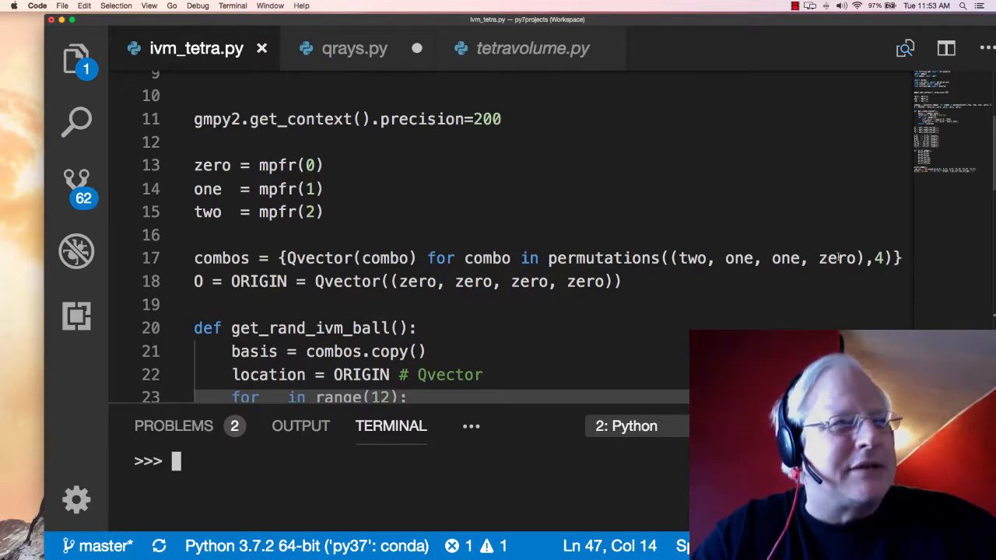
scroll(down, 3)
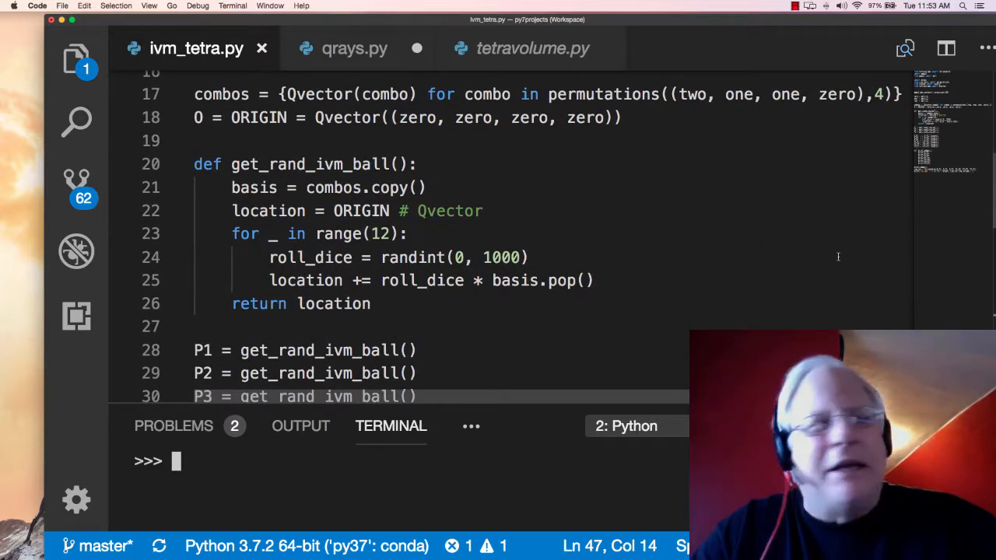
mouse_move(792, 258)
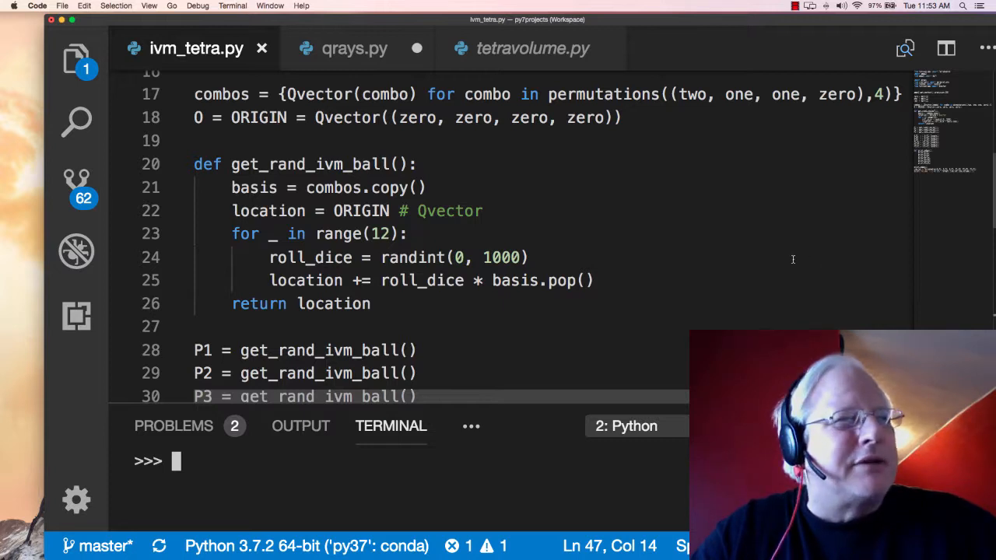
mouse_move(532, 258)
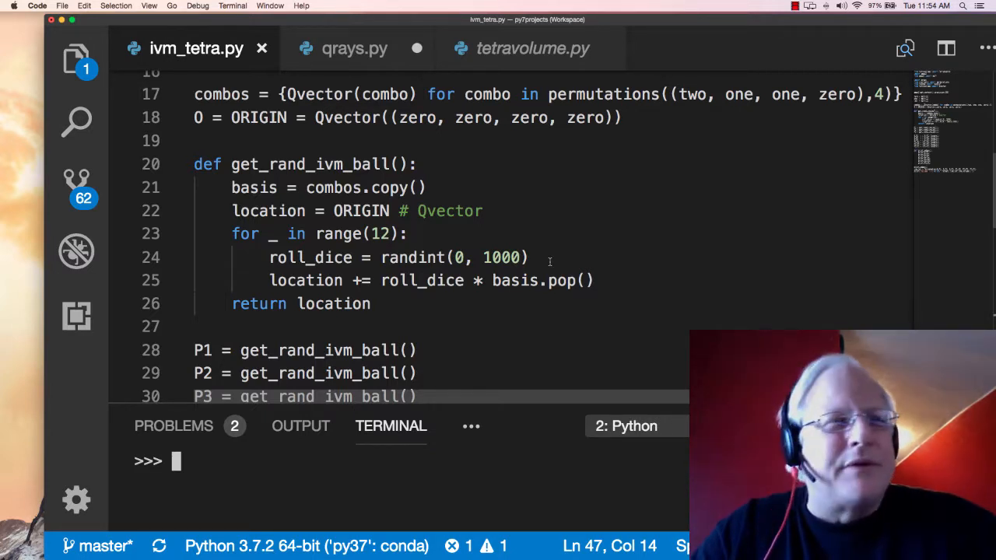
scroll(down, 3)
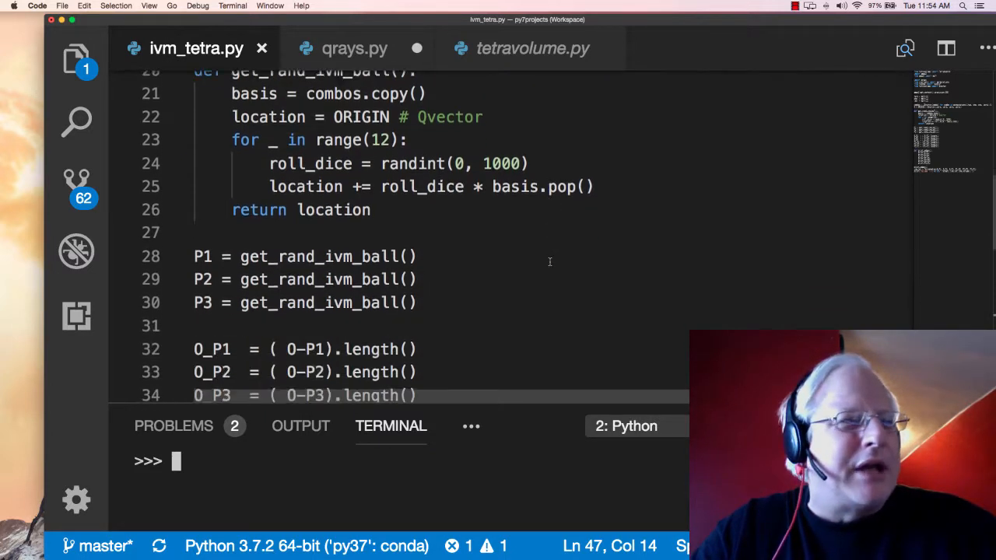
scroll(down, 3)
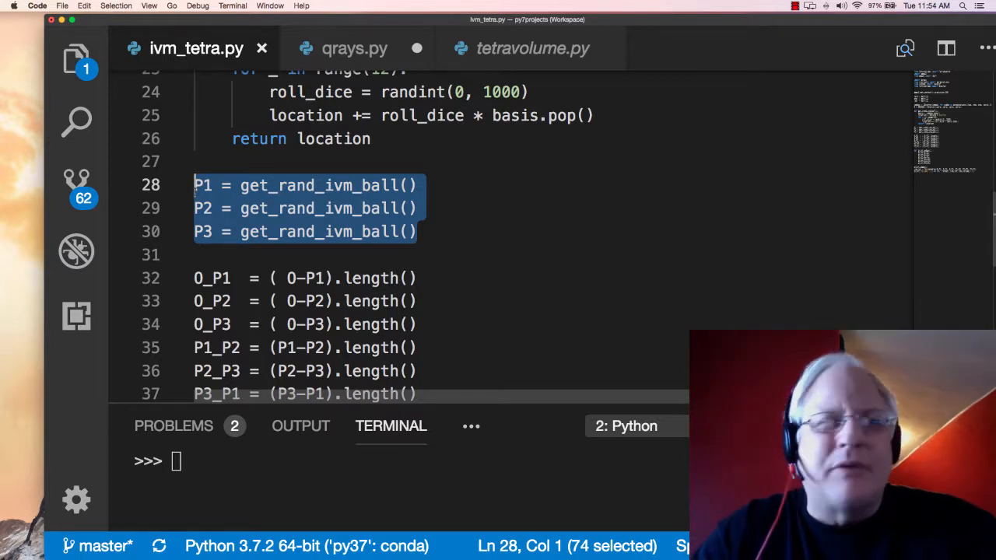
mouse_move(498, 284)
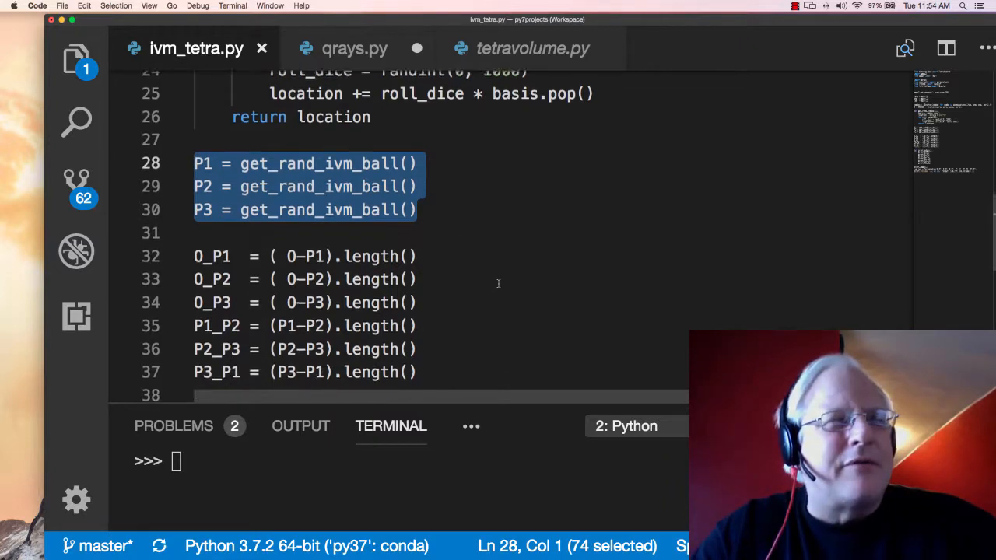
Step: Read through the six edge-length calculations and print_edges in ivm_tetra.py and enlarge the terminal panel
scroll(down, 3)
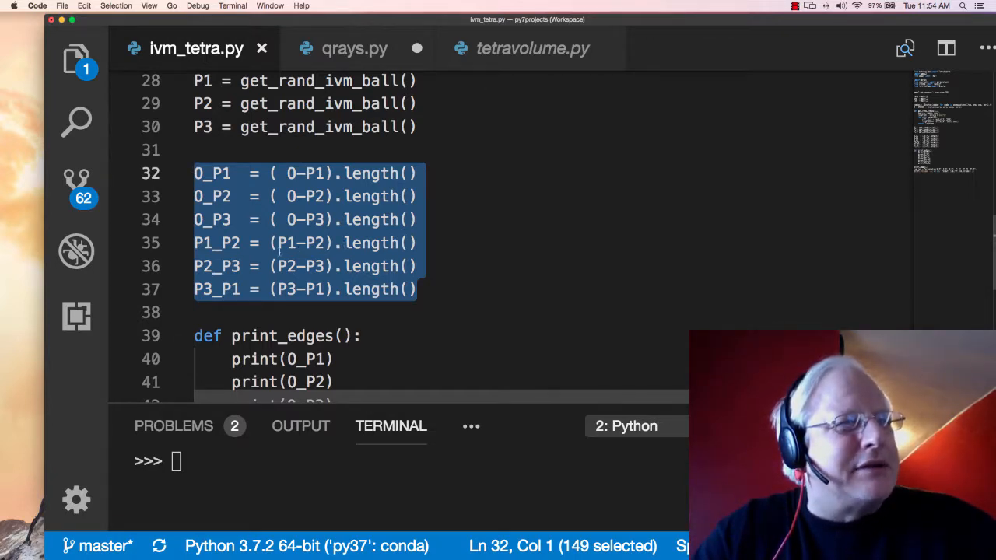
click(302, 242)
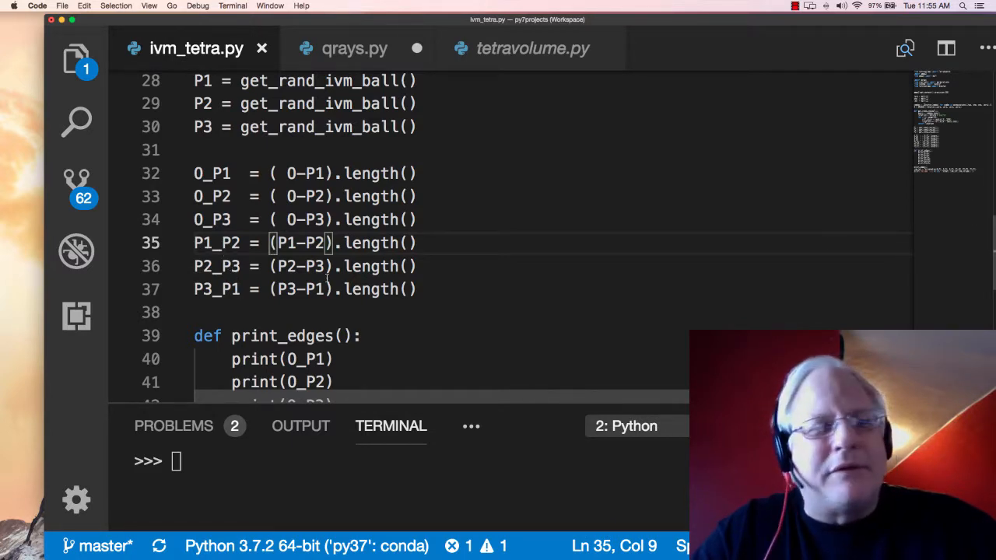
scroll(down, 3)
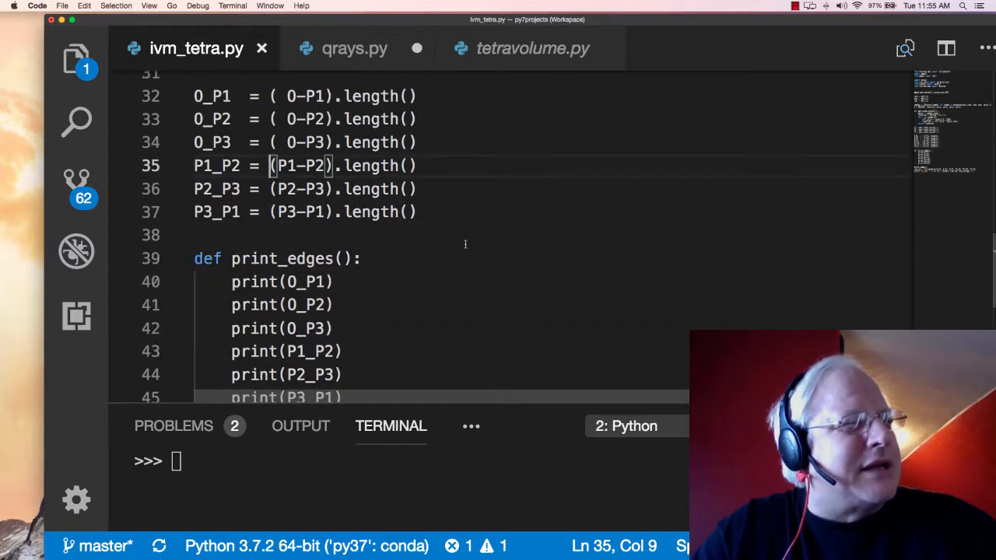
scroll(down, 3)
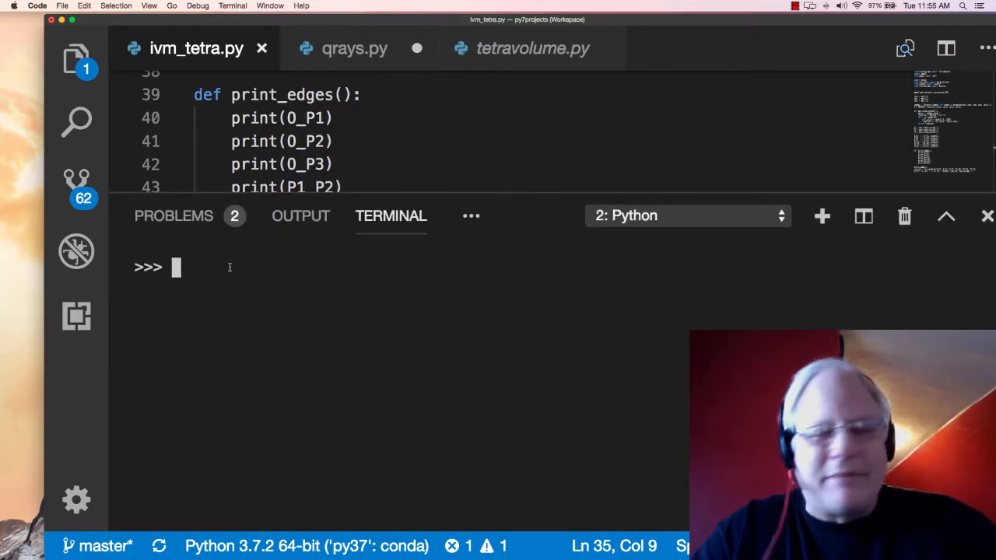
Step: Enter importlib.reload(ivm_tetra) at the Python prompt and show the FCC sphere packing image in Firefox again
text(importlib.reload(ivm_tetra))
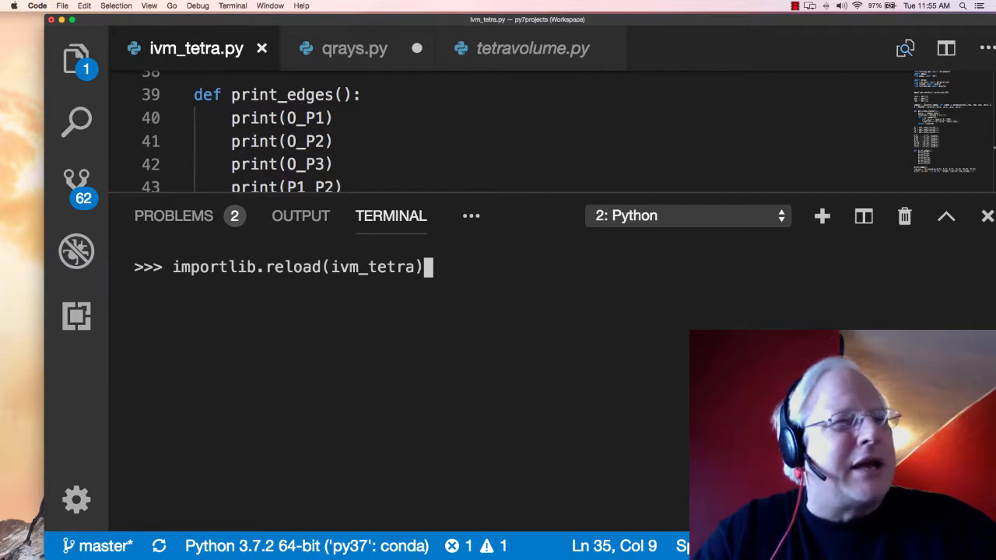
scroll(down, 3)
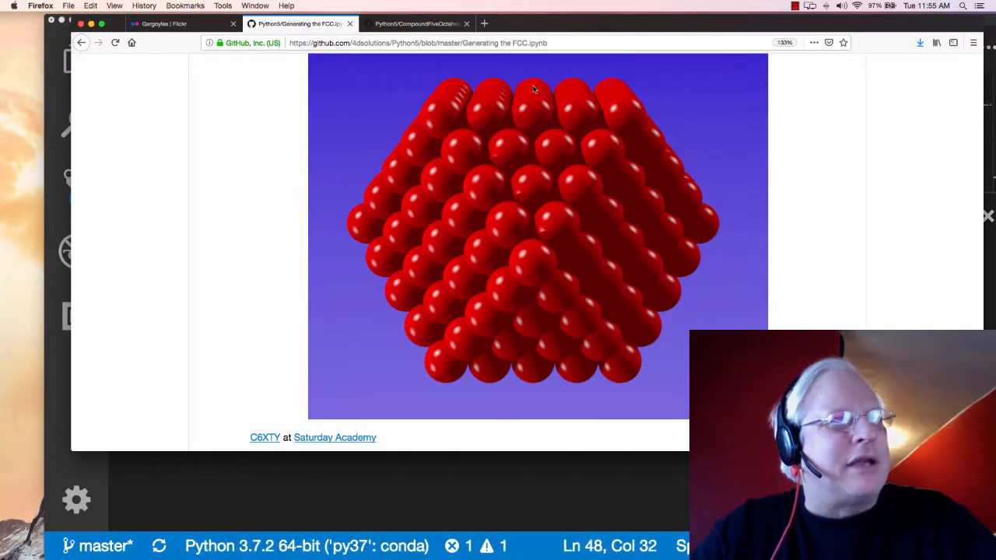
mouse_move(601, 137)
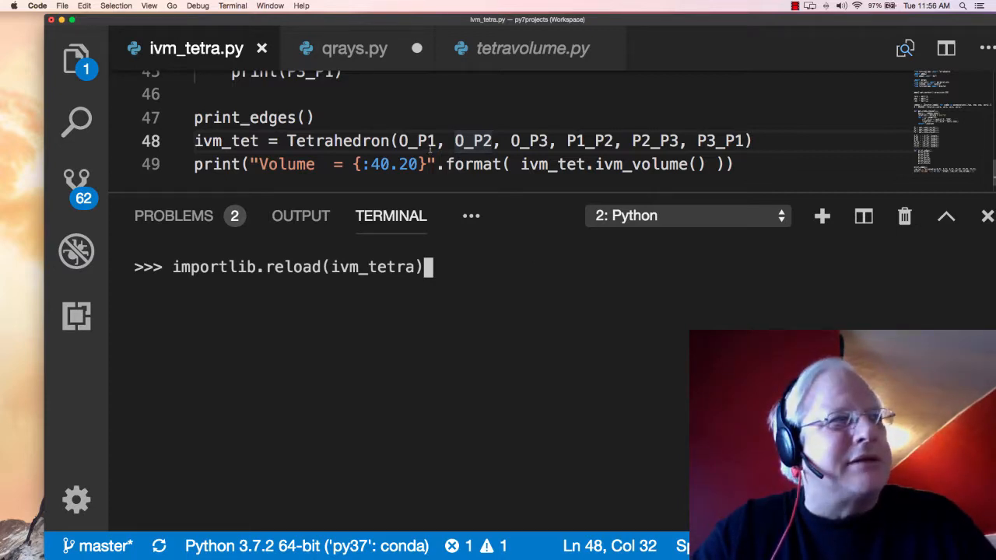
Step: Select the P1_P2, P2_P3, P3_P1 edges in the Tetrahedron call and run the reload, giving volume 134087316
double_click(339, 140)
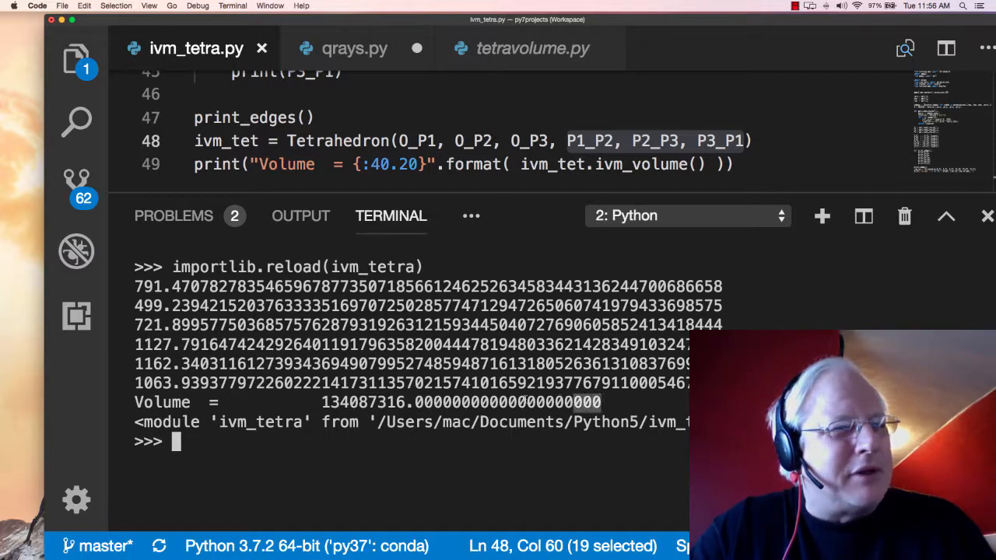
Step: Rerun importlib.reload(ivm_tetra) twice for volumes 545405376 and 492010312, then clear the terminal
double_click(459, 402)
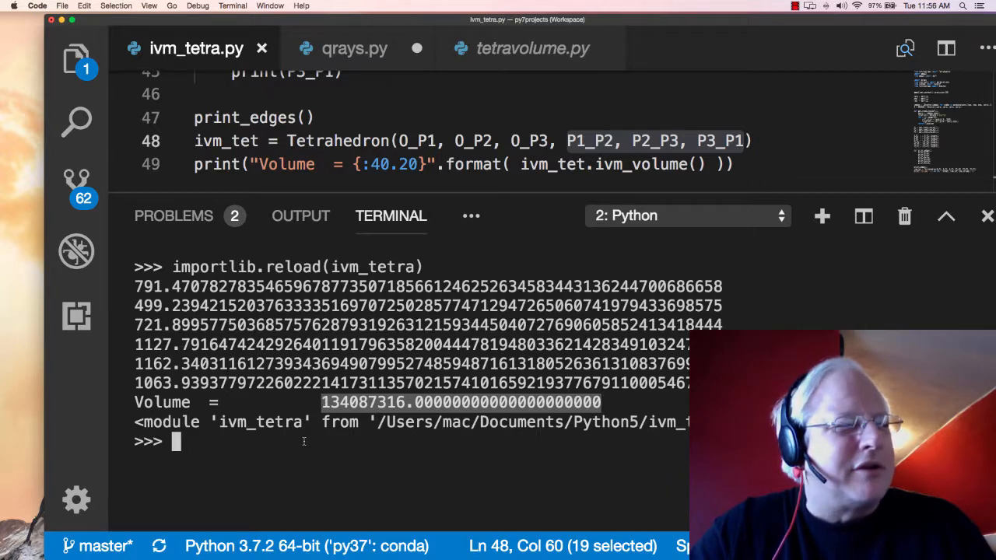
text(importlib.reload(ivm_tetra))
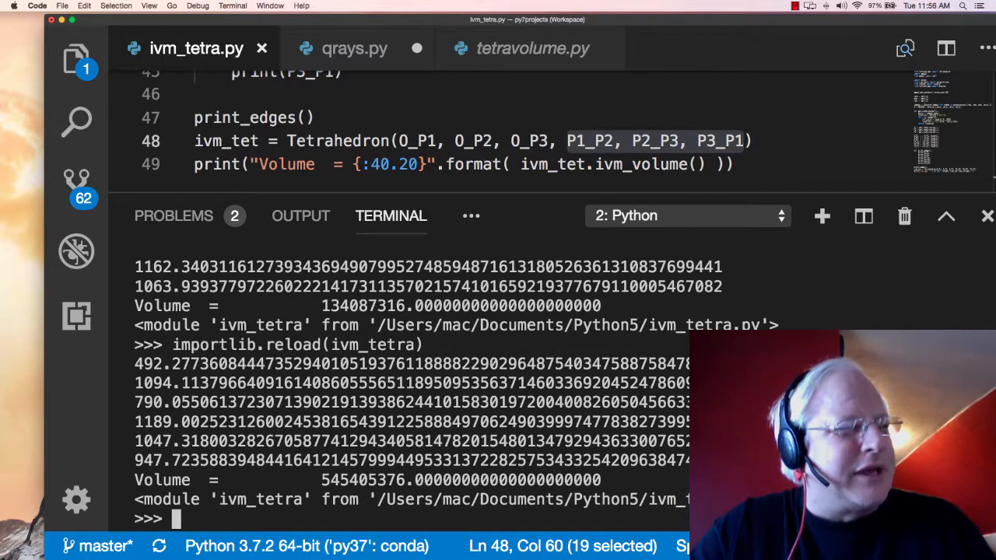
text(importlib.reload(ivm_tetra))
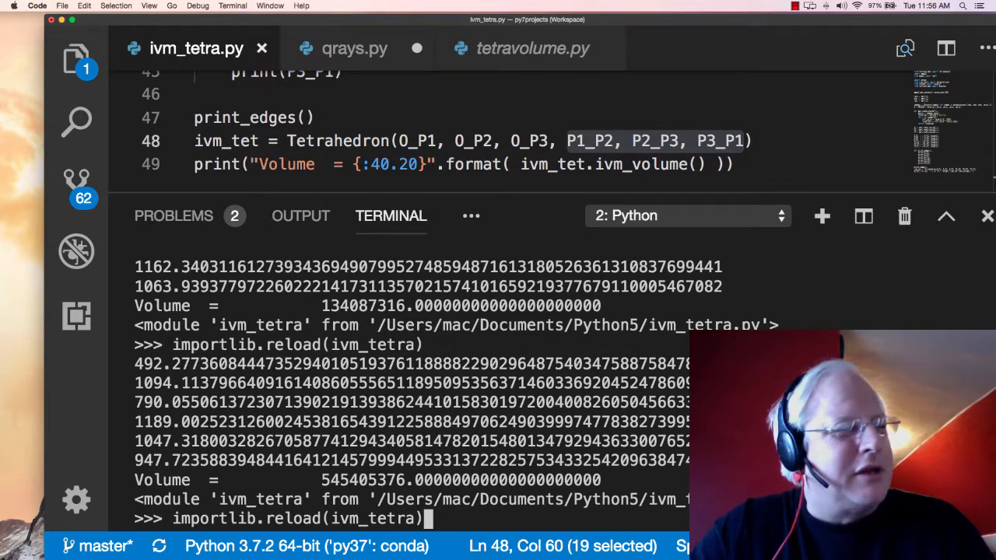
key(enter)
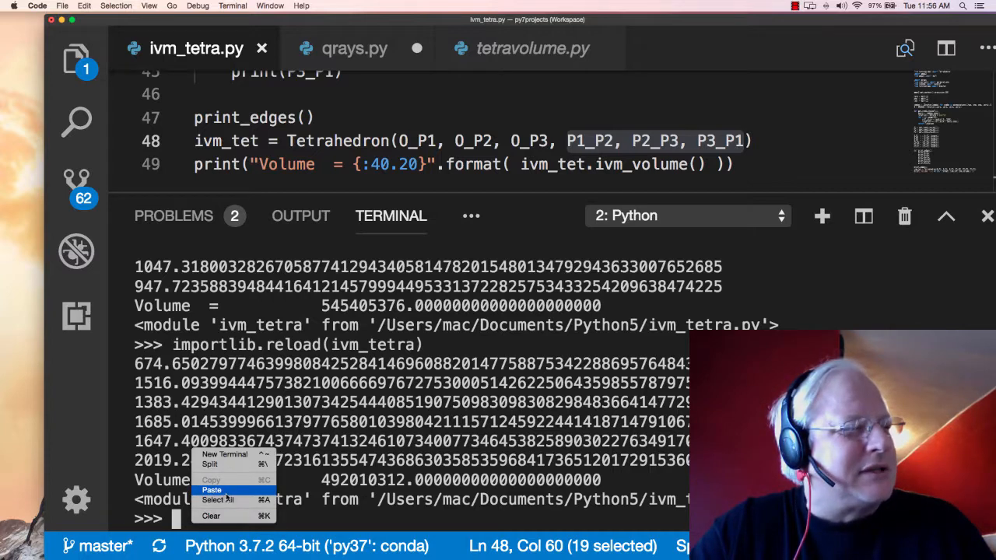
mouse_move(212, 517)
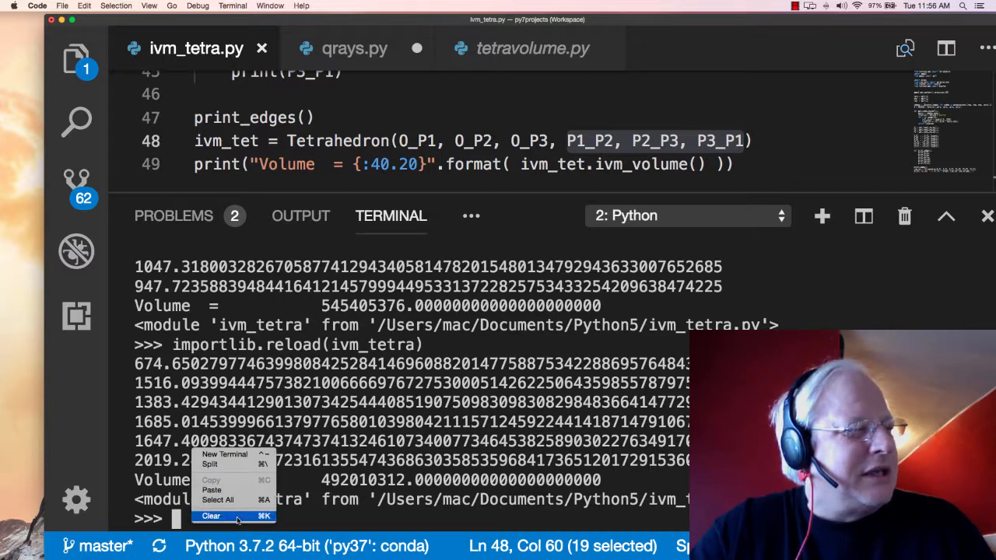
click(212, 517)
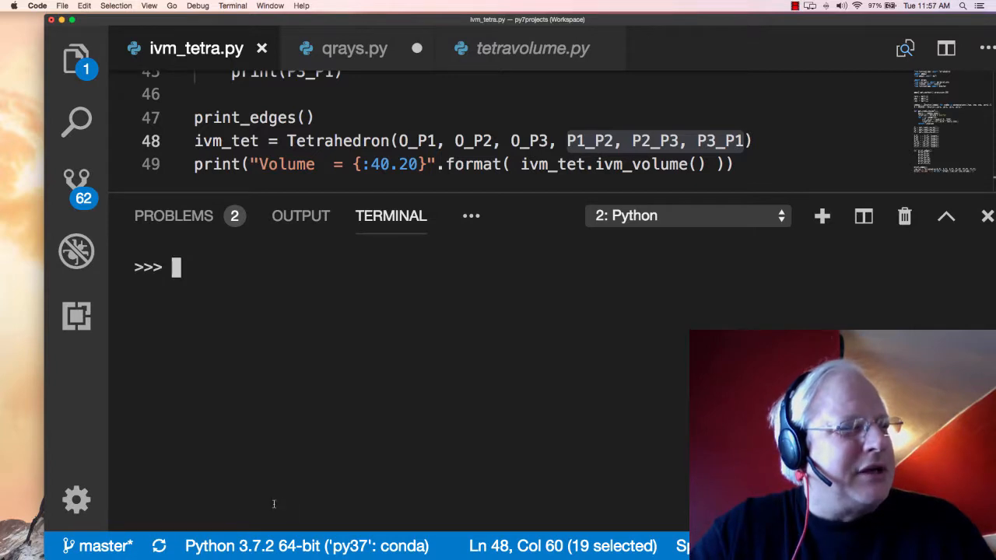